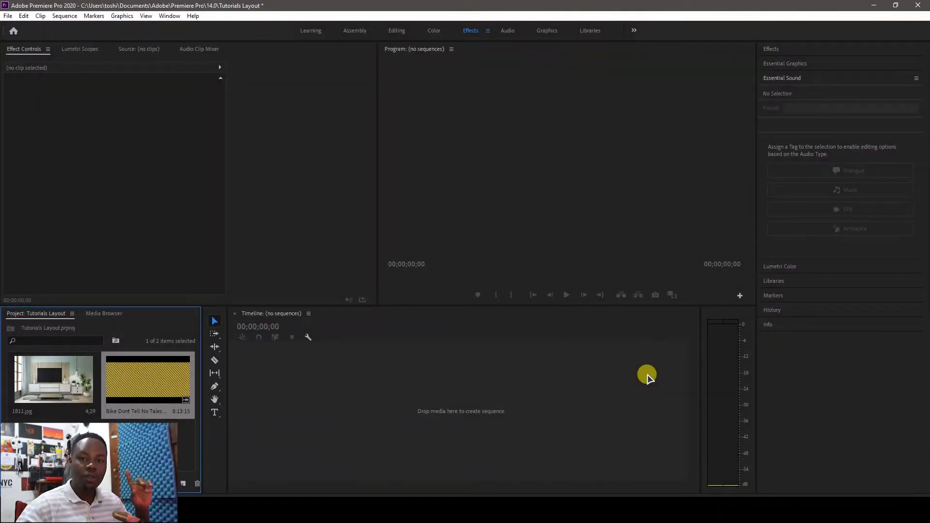
{"action": "mouse_move", "coordinate": [382, 365]}
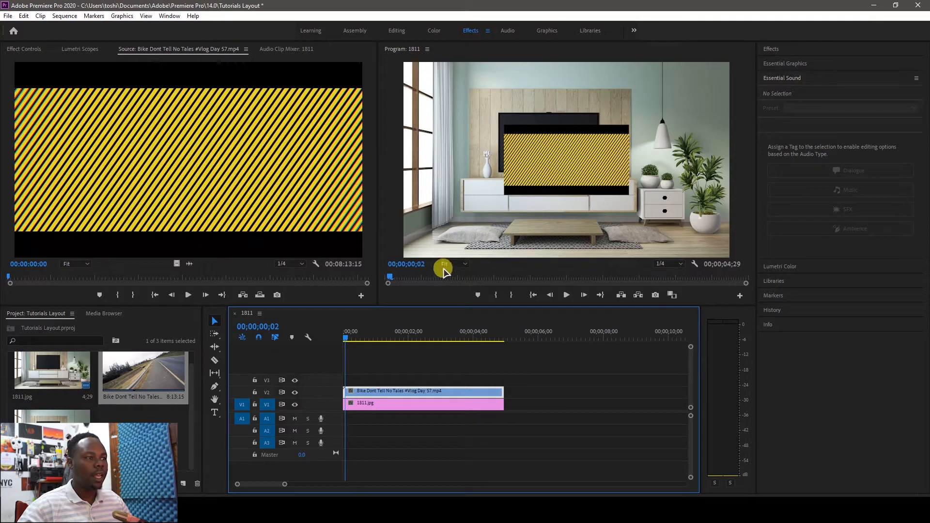
Set the Program Monitor zoom to 75%, then to 50% for a closer TV view.
{"action": "left_click", "coordinate": [453, 264]}
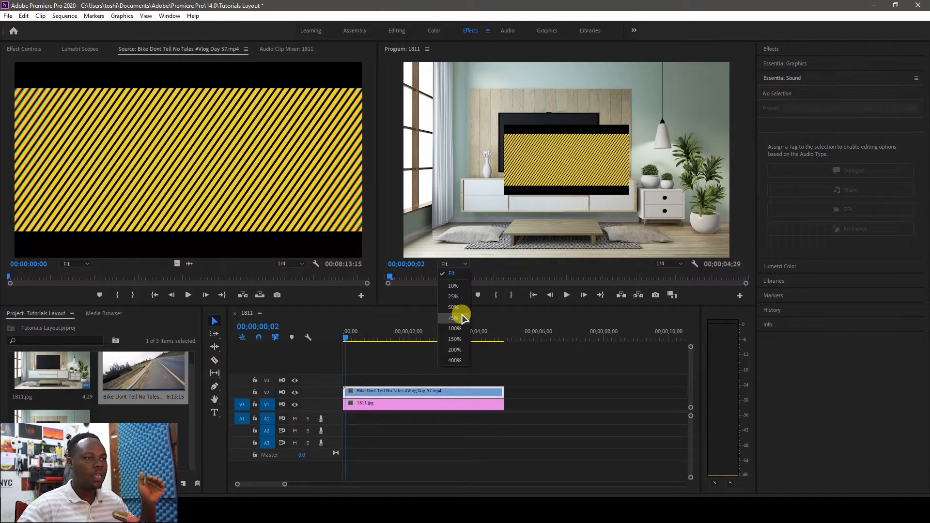
{"action": "left_click", "coordinate": [454, 318]}
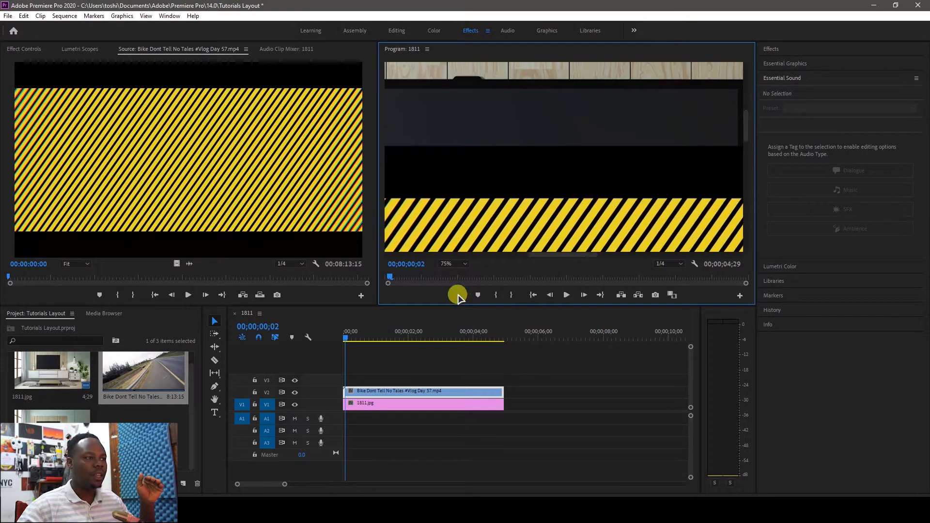
{"action": "left_click", "coordinate": [452, 264]}
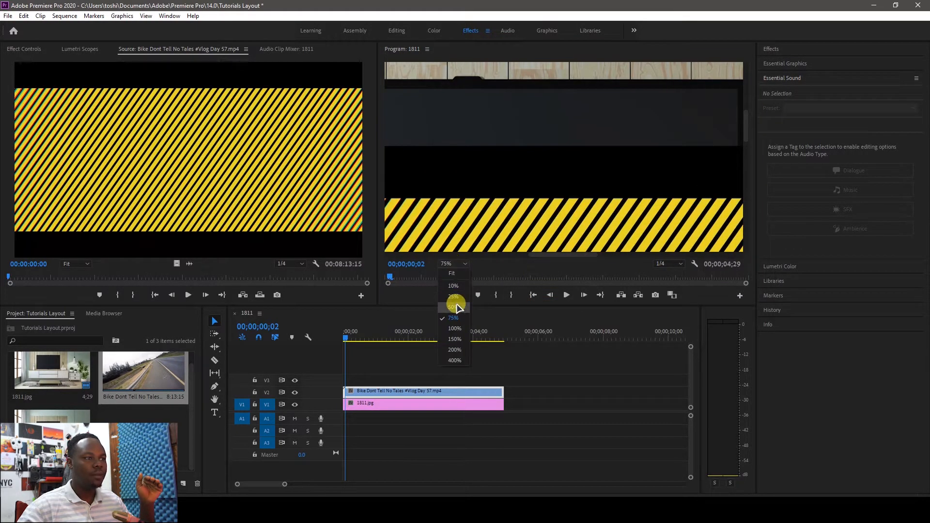
{"action": "left_click", "coordinate": [453, 308]}
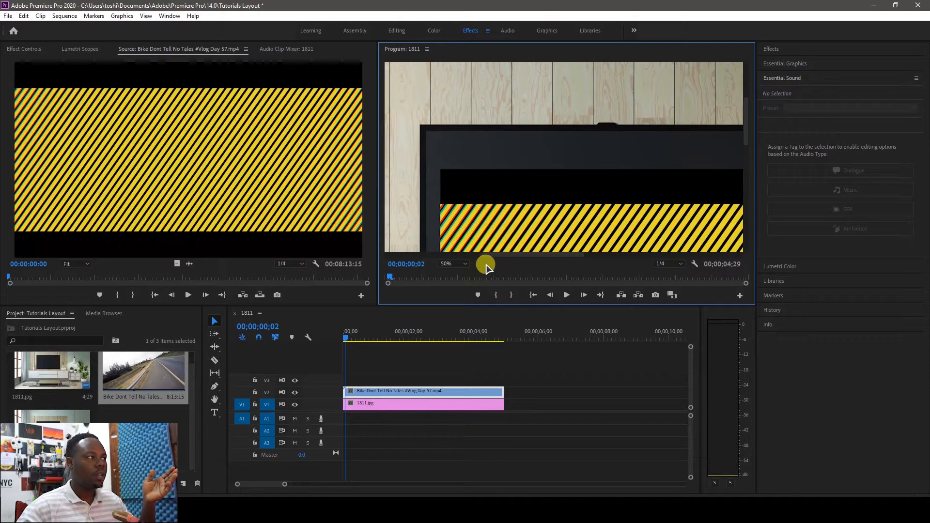
In Effect Controls, shift the striped clip's position toward the TV and scale it down to 65.
{"action": "left_click", "coordinate": [23, 48]}
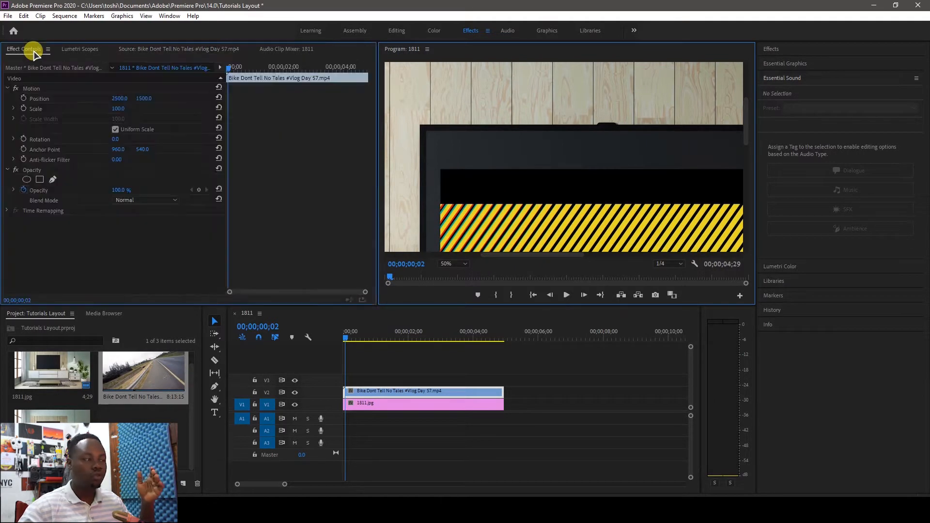
{"action": "left_click_drag", "start_coordinate": [142, 98], "coordinate": [148, 98]}
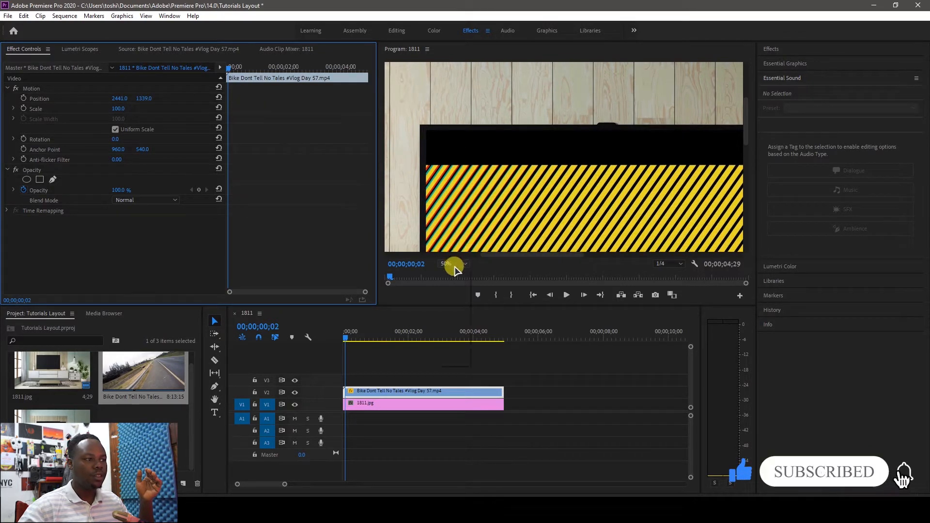
{"action": "left_click", "coordinate": [449, 264]}
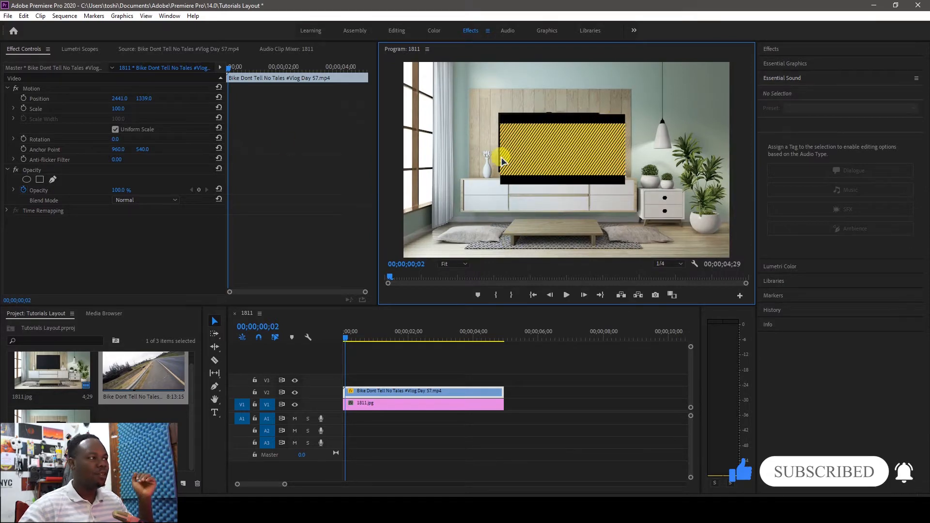
{"action": "type", "text": "65.0"}
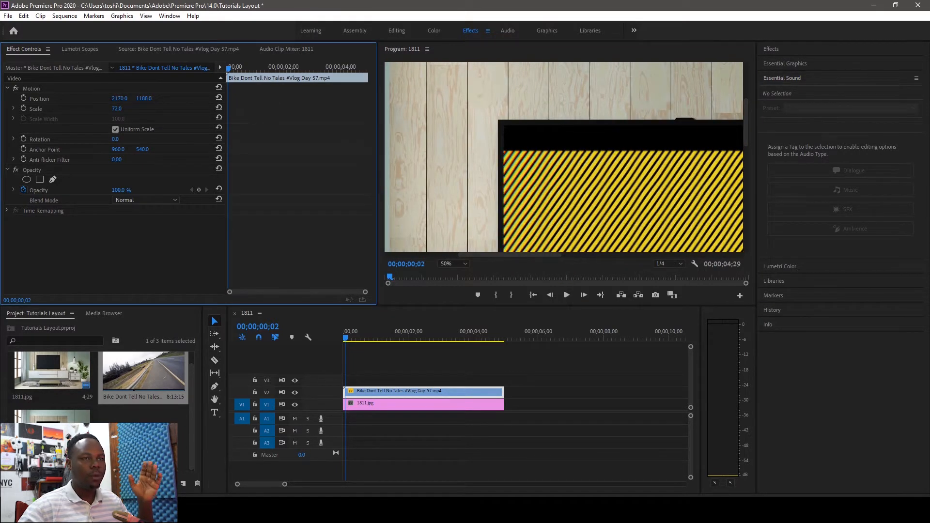
Search the Effects panel for 'corner' to find the Corner Pin distortion effect.
{"action": "left_click", "coordinate": [770, 50]}
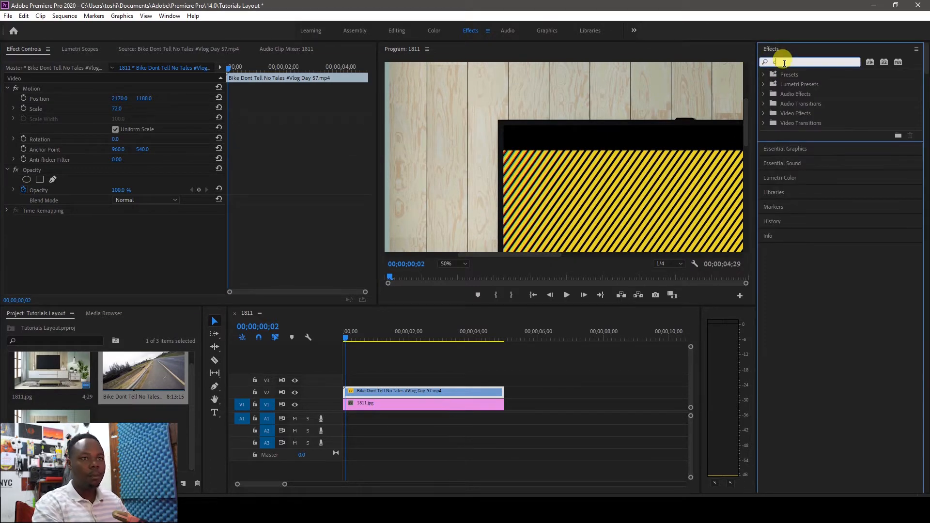
{"action": "type", "text": "corner"}
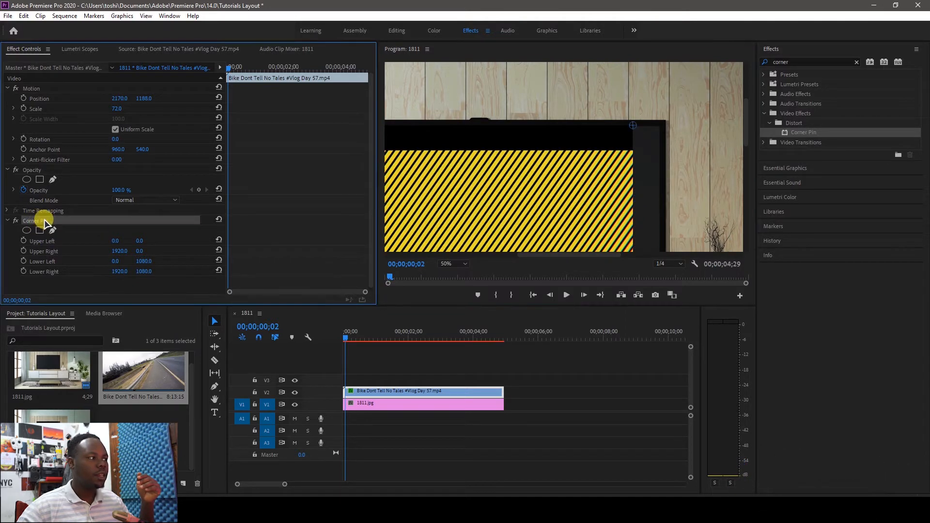
{"action": "mouse_move", "coordinate": [95, 263]}
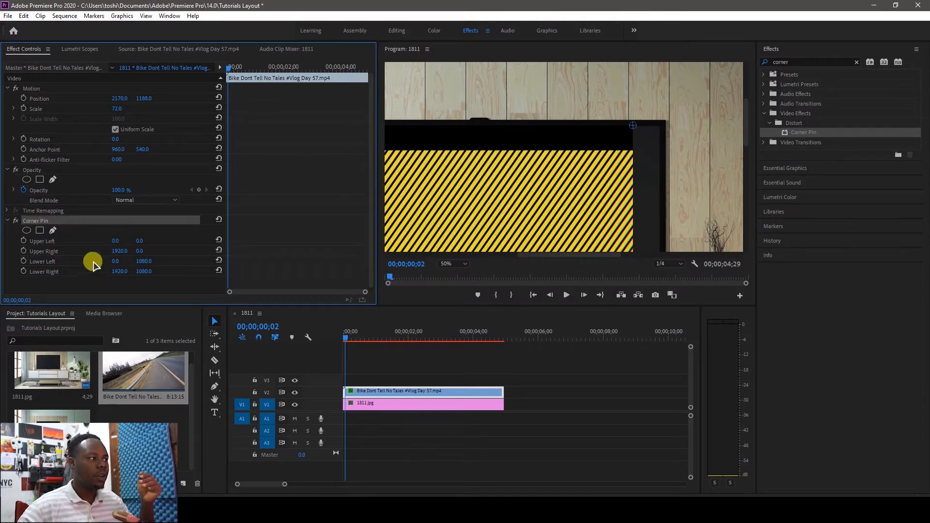
{"action": "mouse_move", "coordinate": [131, 258]}
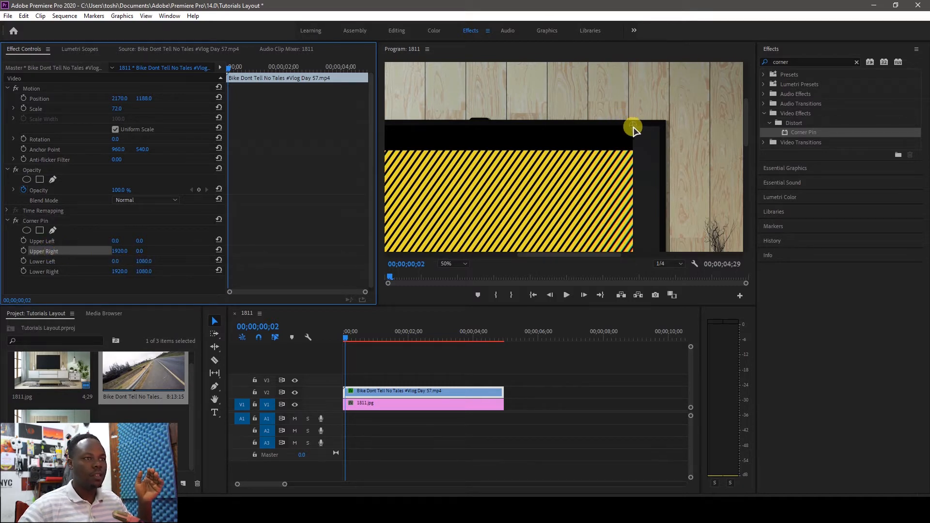
Drag the Corner Pin upper-right handle onto the TV screen's top-right edge.
{"action": "left_click_drag", "start_coordinate": [633, 128], "coordinate": [637, 126]}
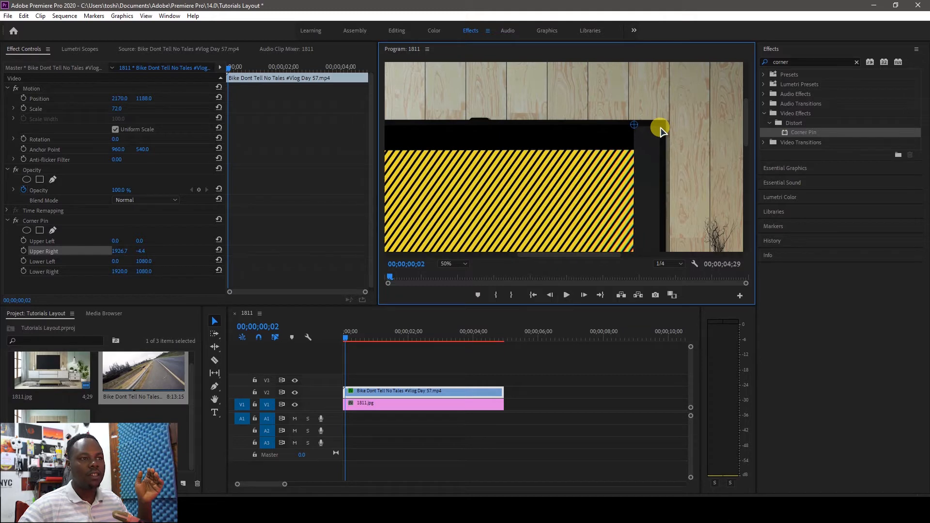
{"action": "left_click_drag", "start_coordinate": [660, 126], "coordinate": [646, 132]}
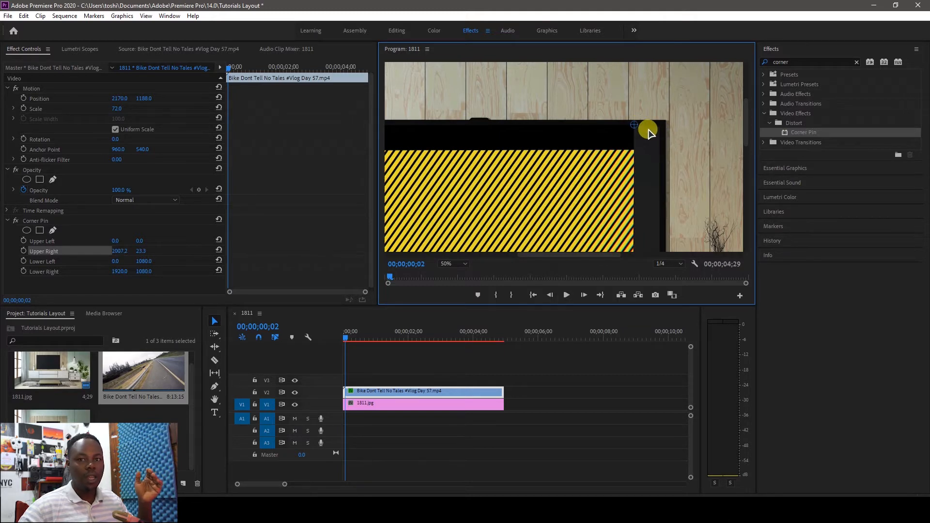
{"action": "left_click_drag", "start_coordinate": [633, 129], "coordinate": [631, 148]}
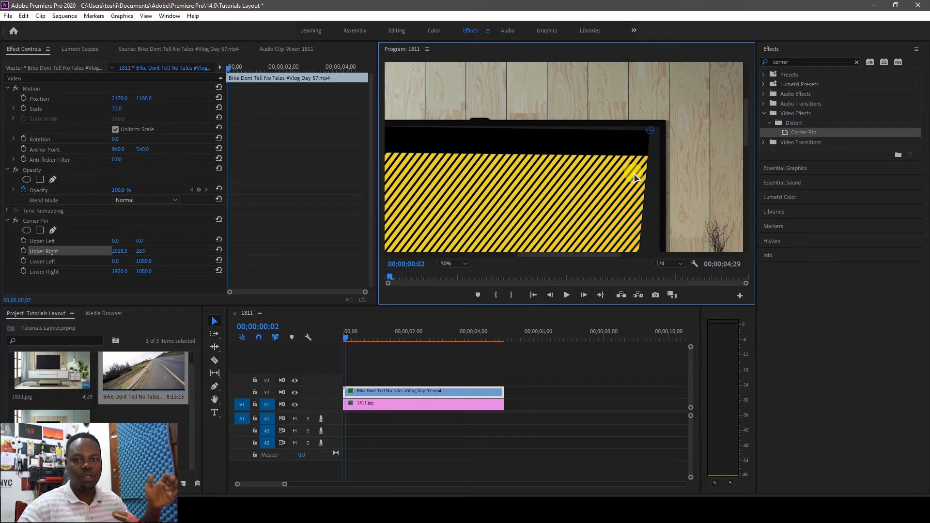
{"action": "left_click_drag", "start_coordinate": [649, 131], "coordinate": [632, 125]}
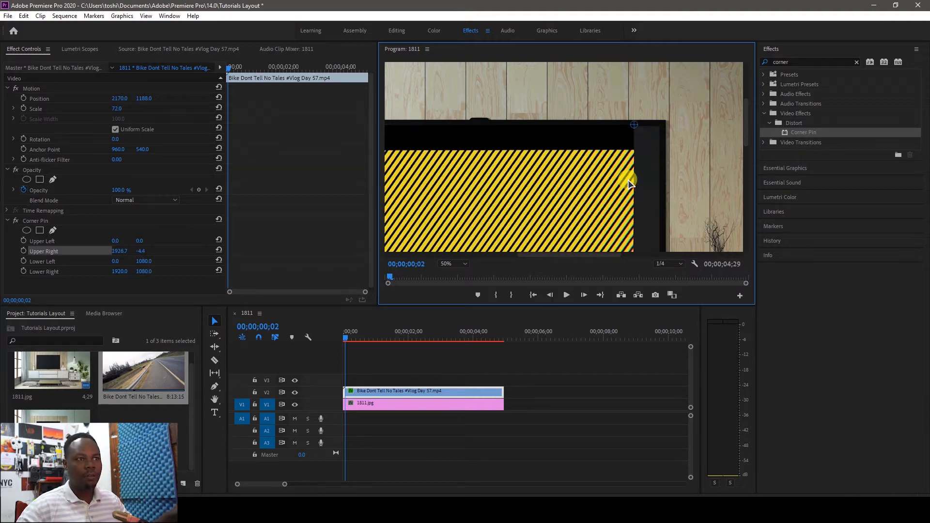
{"action": "mouse_move", "coordinate": [107, 300]}
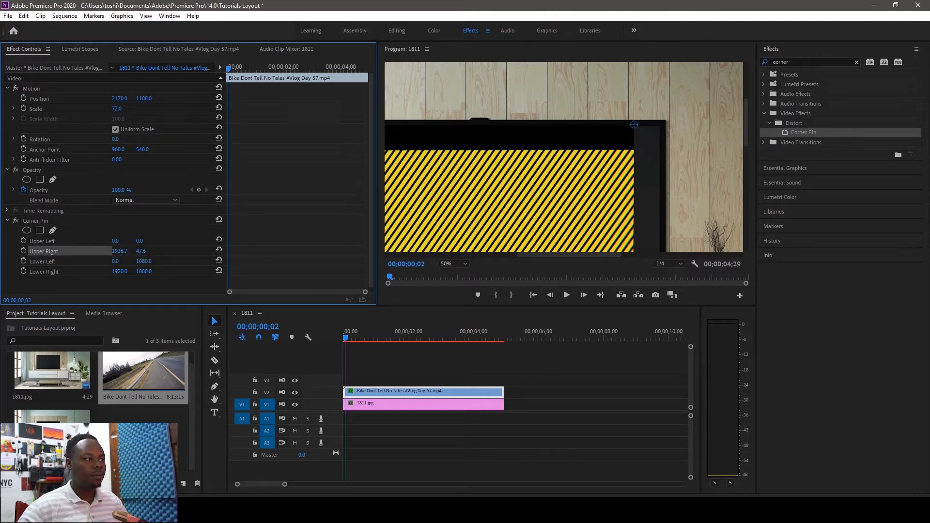
{"action": "left_click_drag", "start_coordinate": [634, 125], "coordinate": [636, 130]}
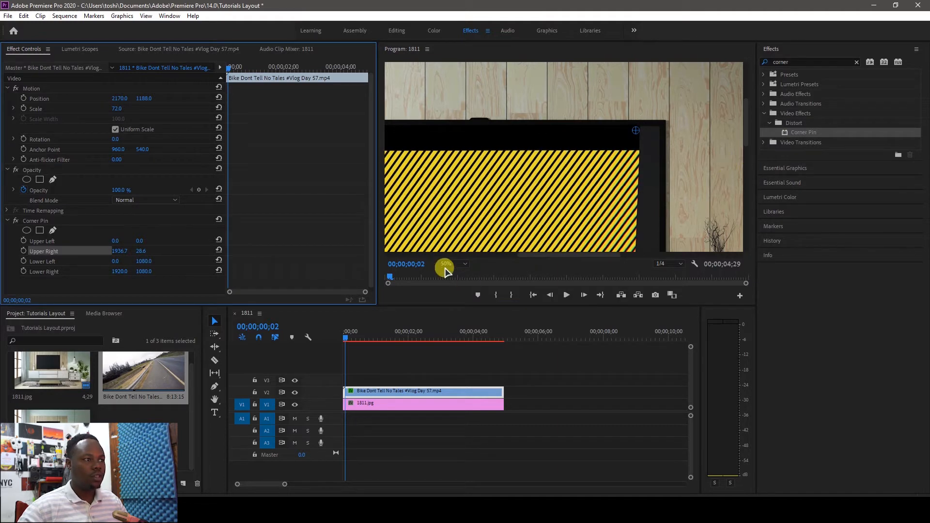
Set the Program Monitor zoom to 100%, then back out to 25% to see the whole TV.
{"action": "left_click", "coordinate": [453, 264]}
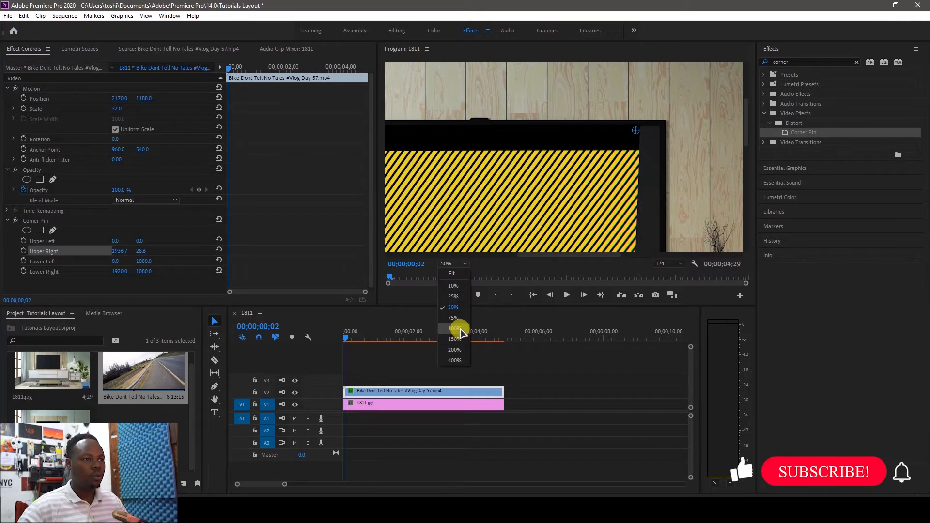
{"action": "left_click", "coordinate": [455, 329]}
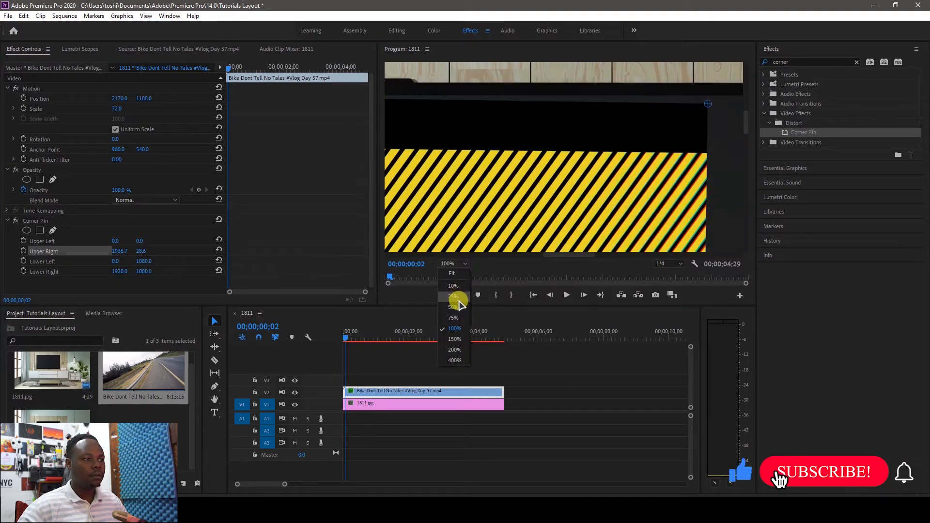
{"action": "left_click", "coordinate": [453, 296]}
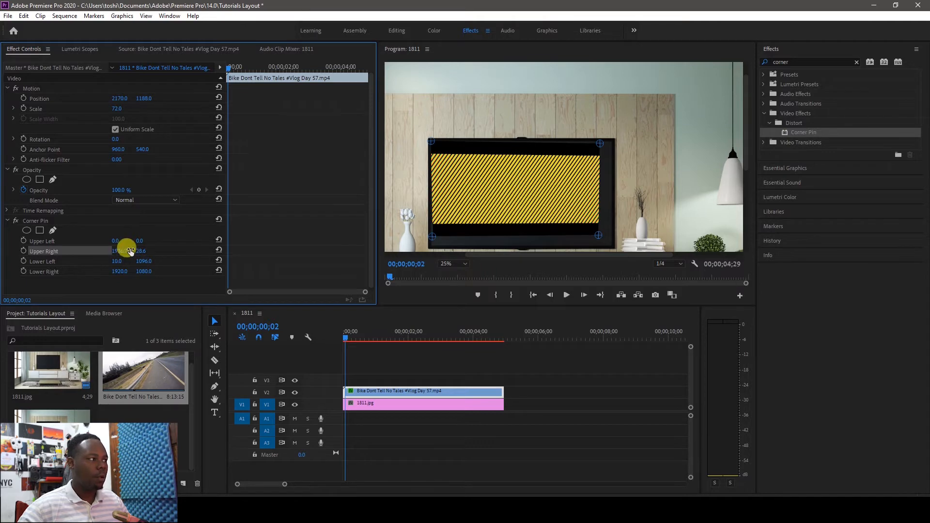
Scrub Corner Pin Upper Right X/Y to bring the corner right and down toward the TV.
{"action": "left_click_drag", "start_coordinate": [118, 251], "coordinate": [143, 251]}
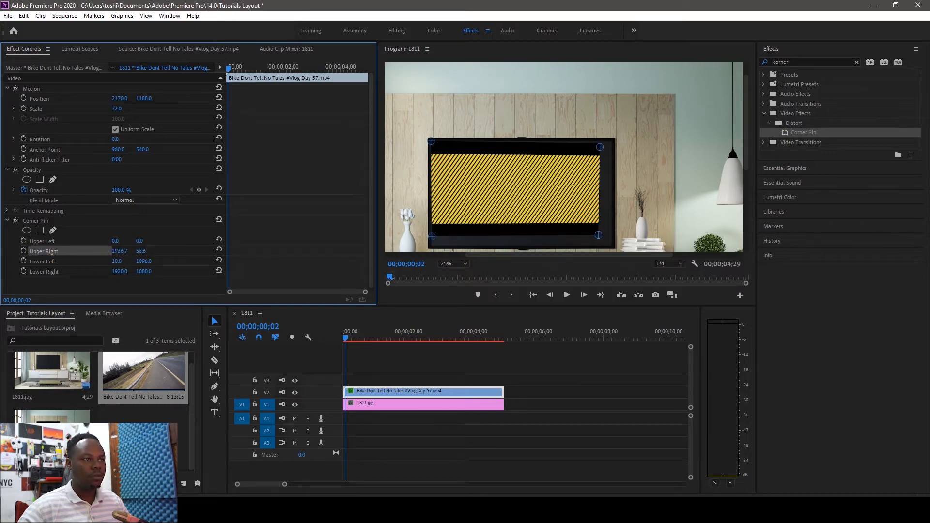
{"action": "left_click_drag", "start_coordinate": [599, 147], "coordinate": [599, 148]}
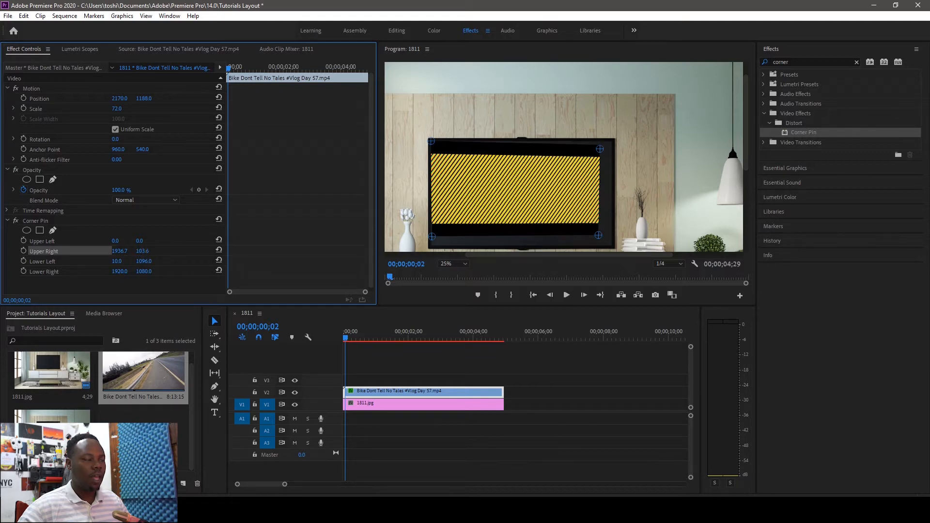
{"action": "left_click_drag", "start_coordinate": [599, 148], "coordinate": [599, 149]}
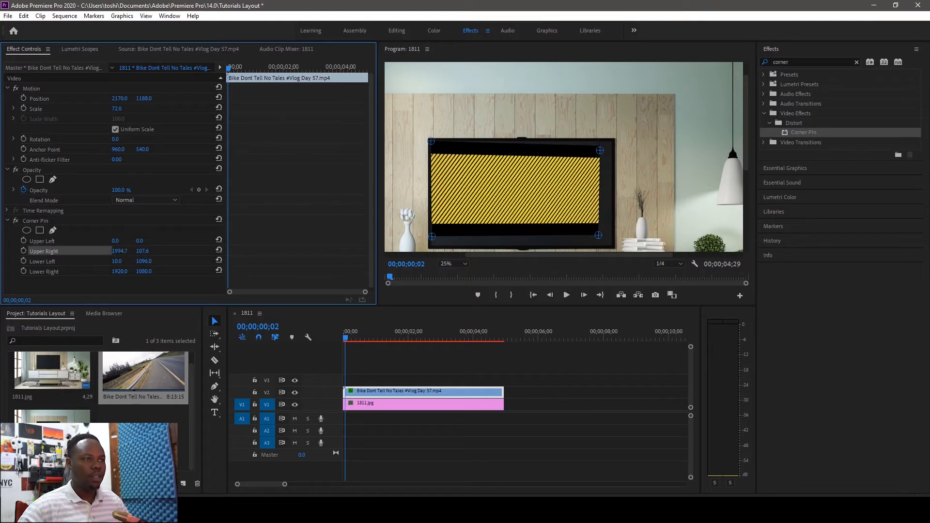
{"action": "left_click_drag", "start_coordinate": [599, 150], "coordinate": [607, 150]}
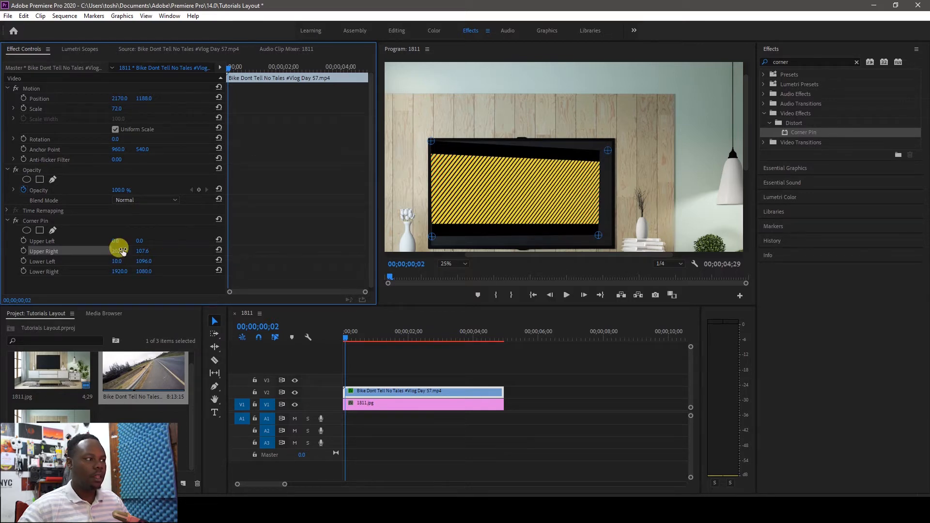
{"action": "left_click_drag", "start_coordinate": [118, 250], "coordinate": [122, 250]}
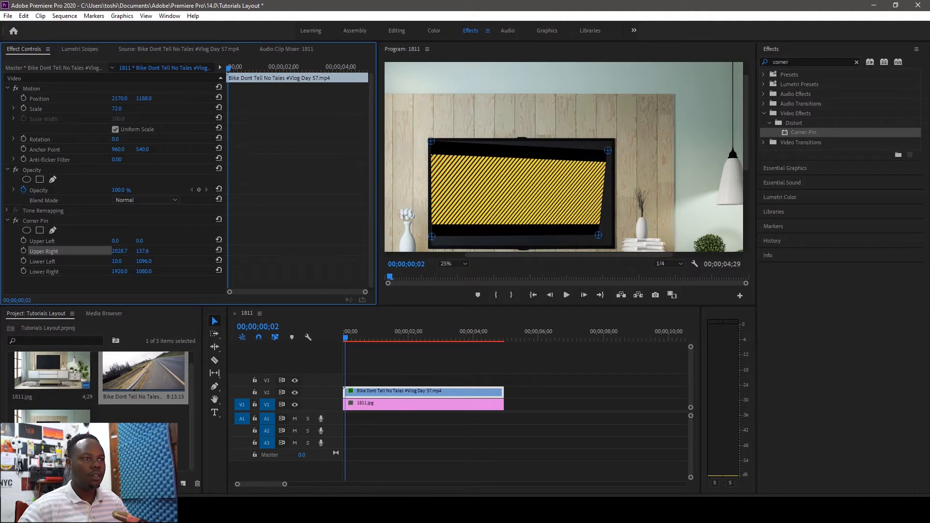
{"action": "left_click_drag", "start_coordinate": [608, 151], "coordinate": [608, 153]}
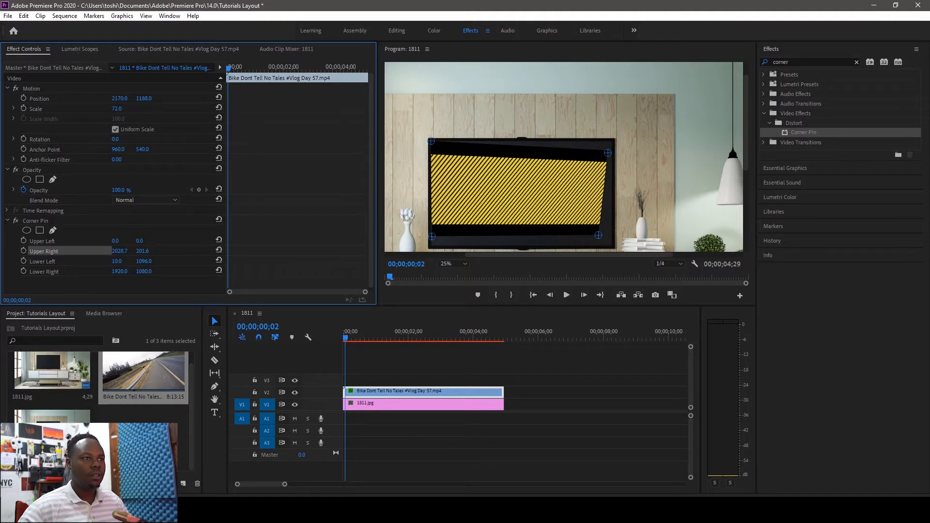
Raise the upper-right corner back up until it reaches the TV screen's top edge.
{"action": "left_click_drag", "start_coordinate": [607, 153], "coordinate": [606, 162]}
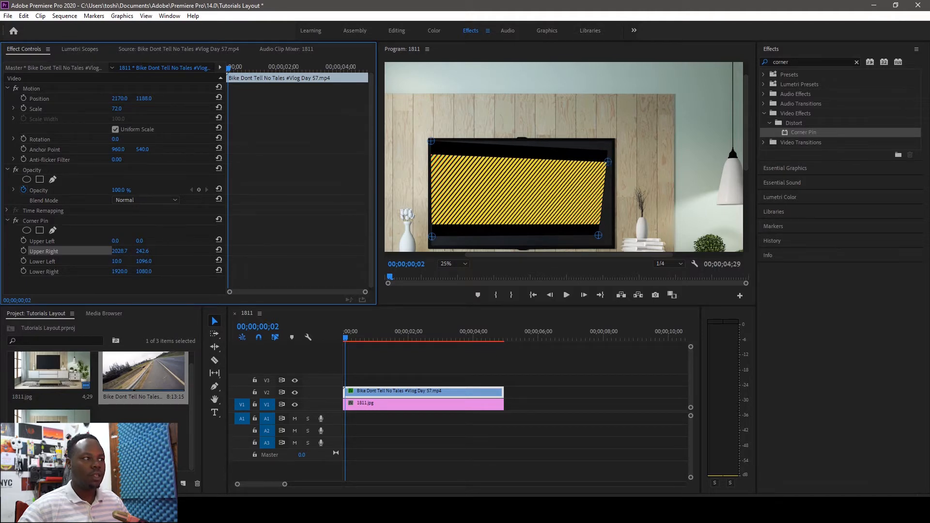
{"action": "left_click_drag", "start_coordinate": [609, 161], "coordinate": [609, 154]}
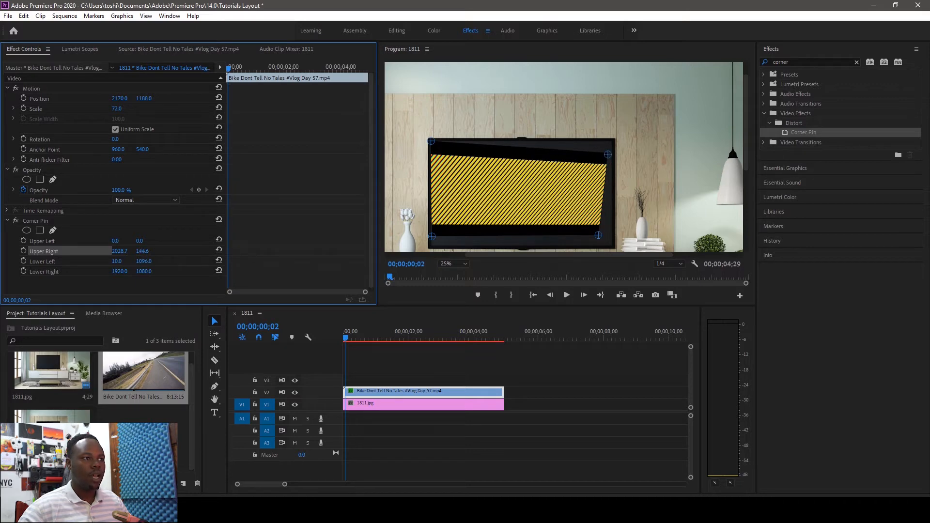
{"action": "left_click_drag", "start_coordinate": [608, 154], "coordinate": [608, 151]}
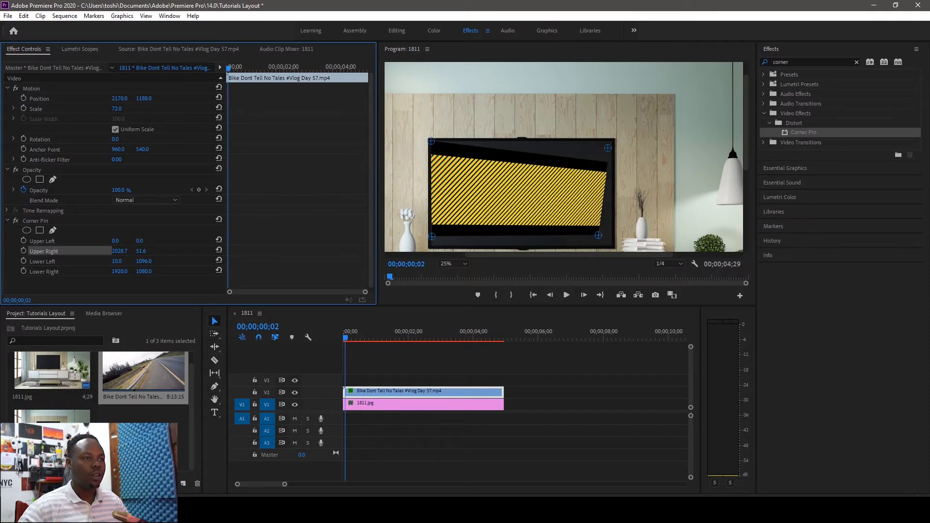
{"action": "left_click_drag", "start_coordinate": [608, 148], "coordinate": [608, 142]}
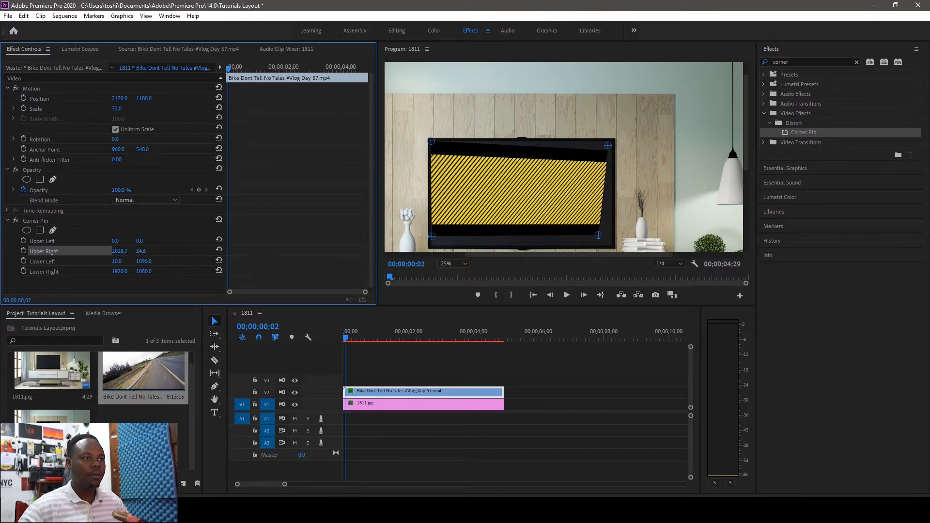
{"action": "left_click_drag", "start_coordinate": [607, 147], "coordinate": [607, 142]}
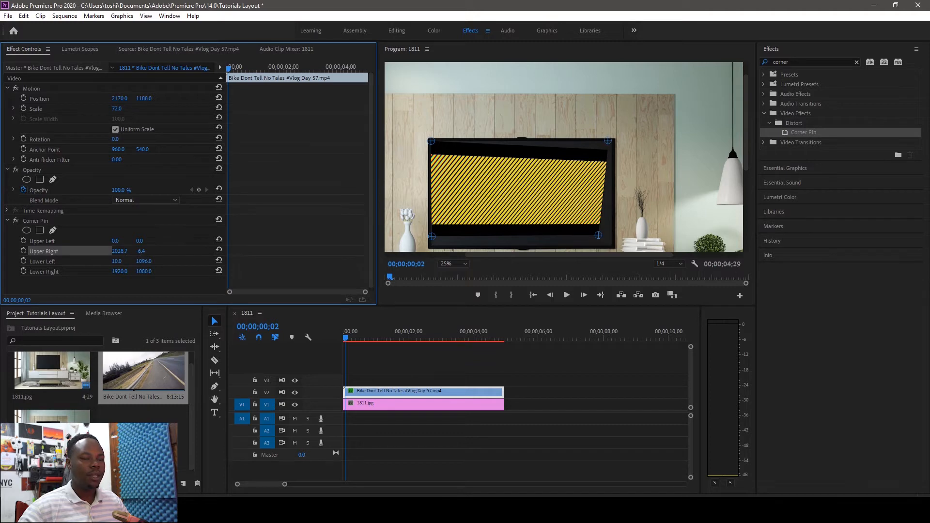
{"action": "left_click_drag", "start_coordinate": [607, 141], "coordinate": [608, 138]}
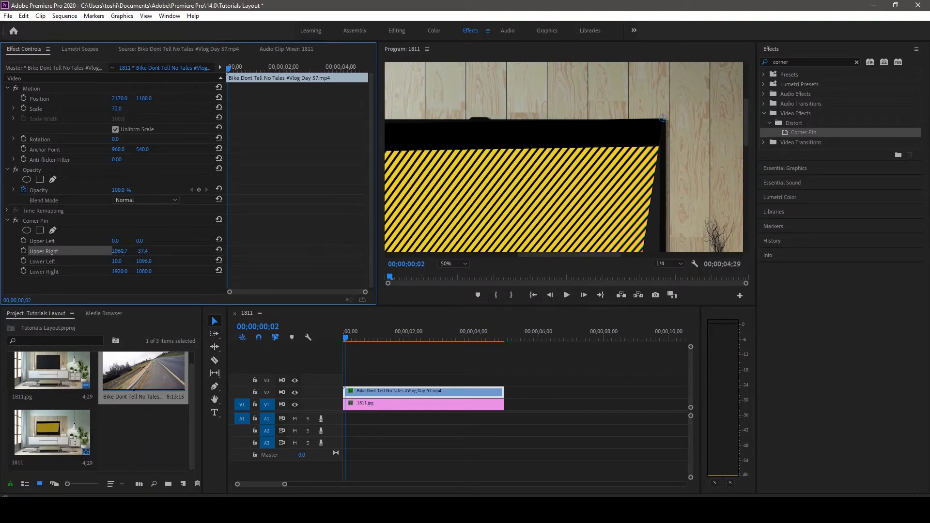
Nudge Upper Right X/Y so the corner sits exactly on the TV's top-right corner.
{"action": "left_click_drag", "start_coordinate": [663, 118], "coordinate": [659, 118]}
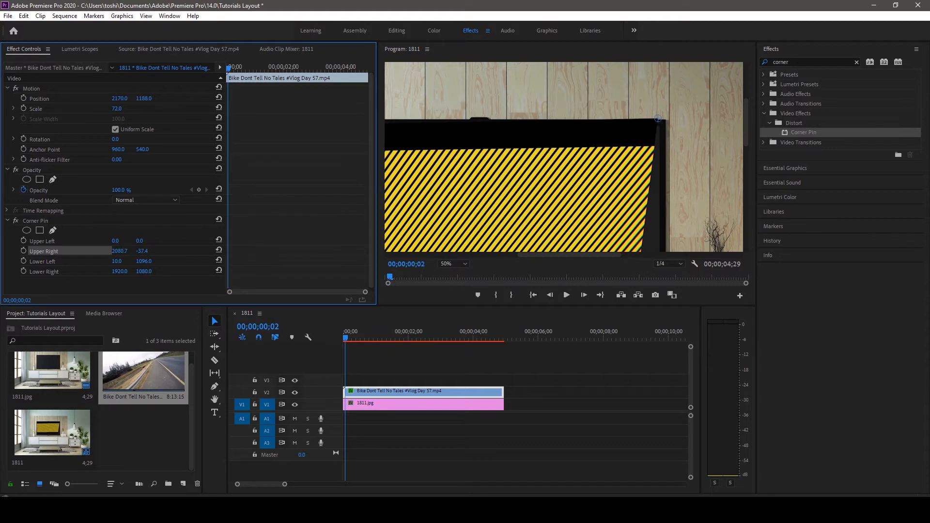
{"action": "left_click_drag", "start_coordinate": [657, 119], "coordinate": [662, 113]}
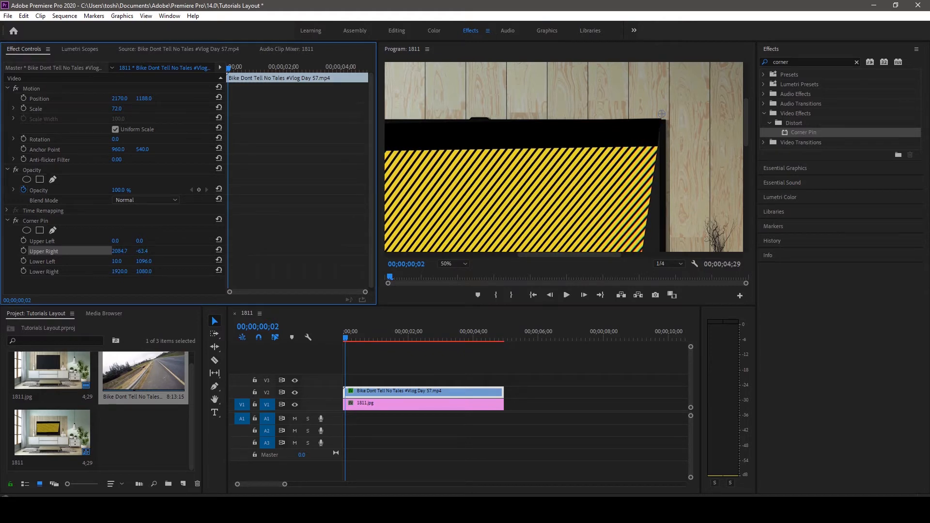
{"action": "left_click_drag", "start_coordinate": [662, 114], "coordinate": [662, 123]}
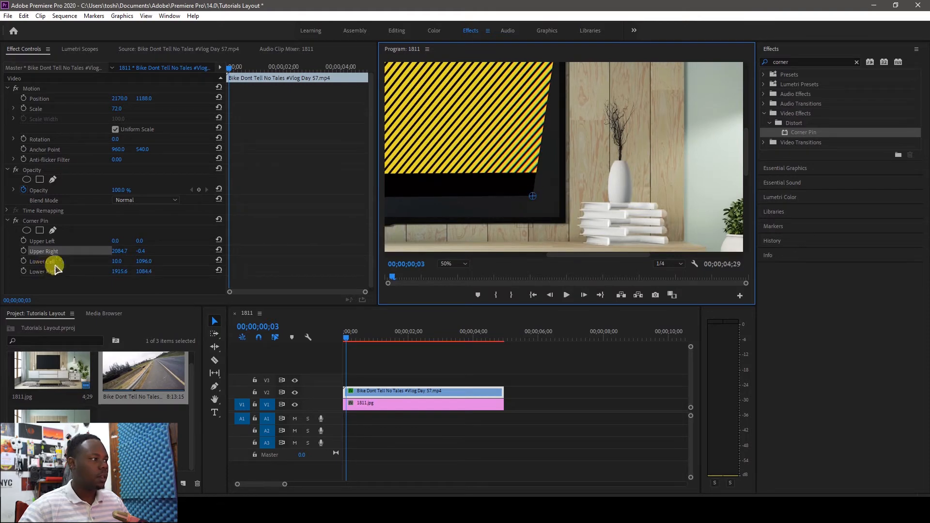
Scrub Corner Pin Lower Right down and out to the TV screen's bottom-right corner.
{"action": "left_click", "coordinate": [43, 271]}
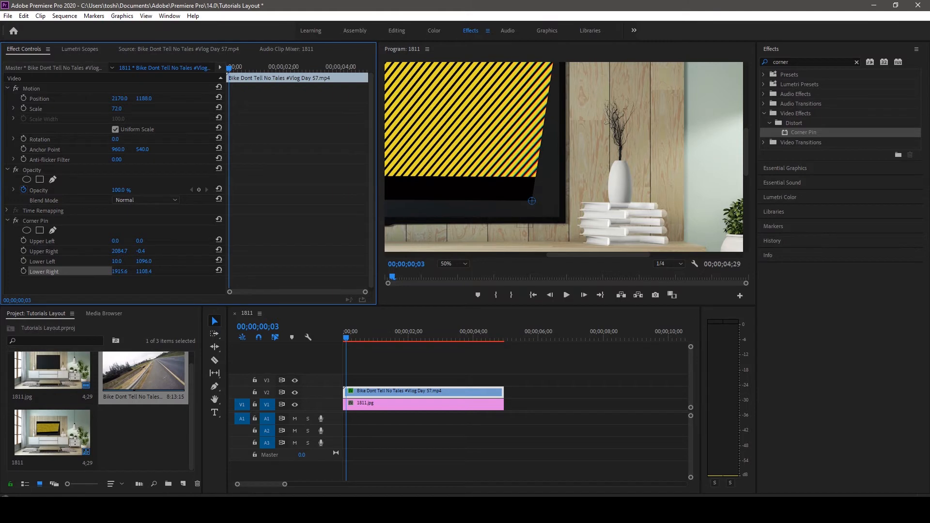
{"action": "left_click_drag", "start_coordinate": [532, 200], "coordinate": [532, 223]}
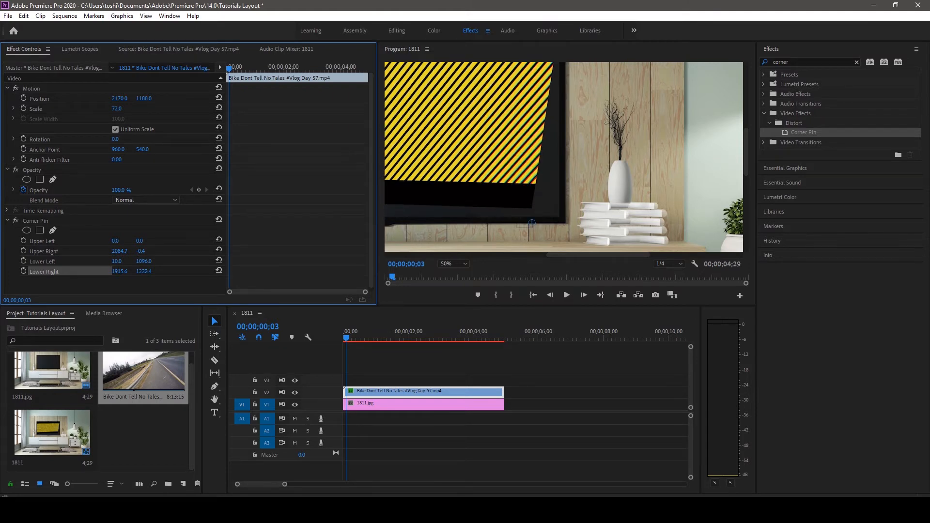
{"action": "left_click_drag", "start_coordinate": [143, 271], "coordinate": [122, 271]}
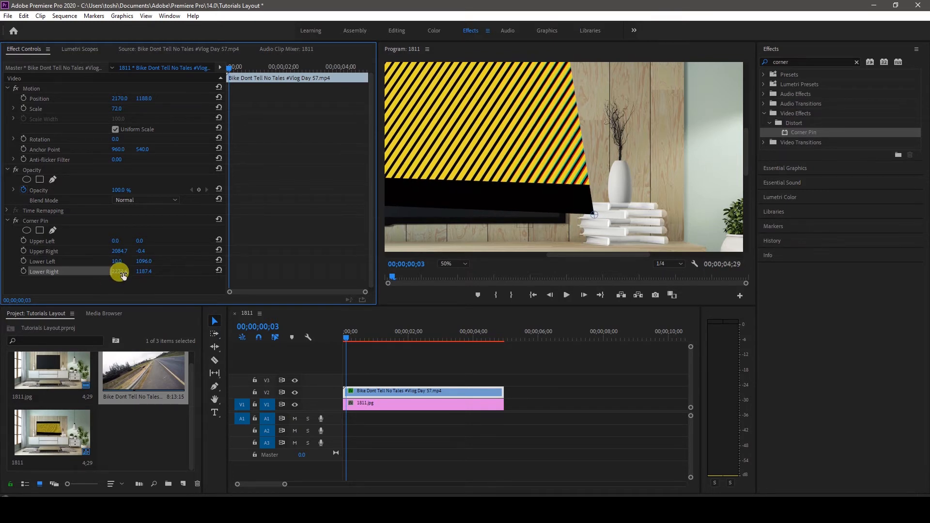
{"action": "left_click_drag", "start_coordinate": [118, 271], "coordinate": [122, 271]}
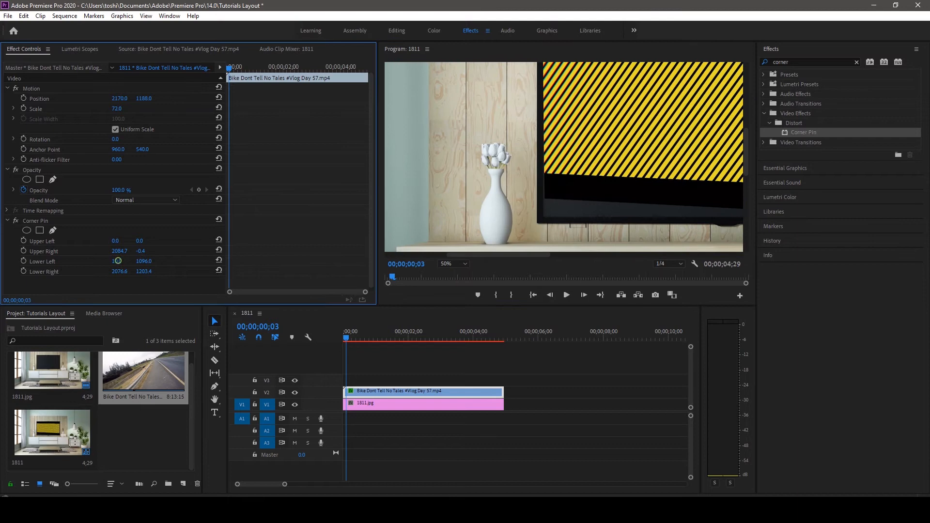
Lower Corner Pin Lower Left to the TV's bottom-left so the stripes fill the screen.
{"action": "left_click_drag", "start_coordinate": [117, 260], "coordinate": [141, 260]}
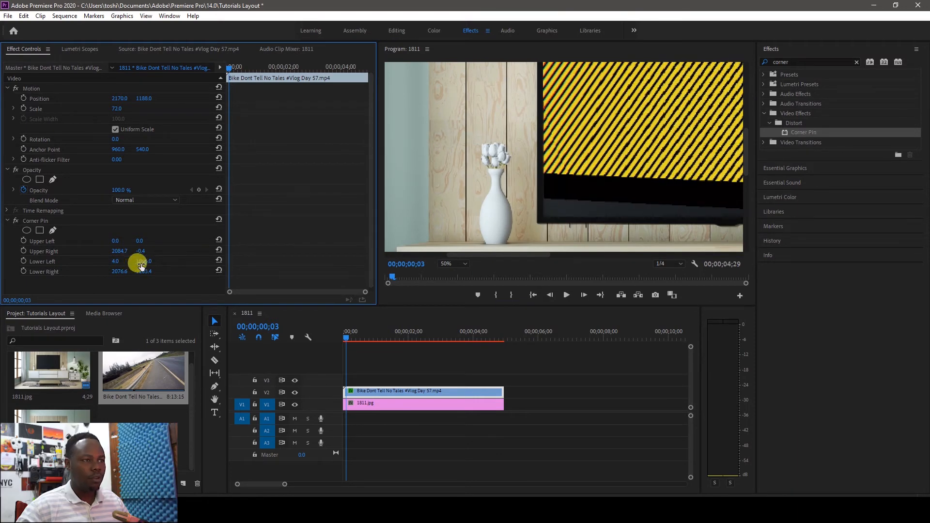
{"action": "left_click_drag", "start_coordinate": [140, 261], "coordinate": [140, 273]}
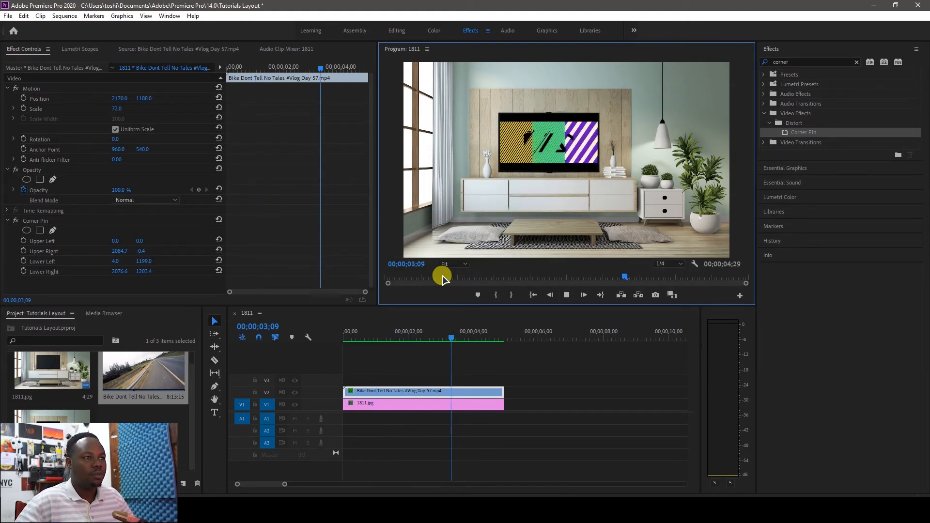
Stop playback and extend 1811.jpg on V1 to about 13 seconds.
{"action": "left_click", "coordinate": [584, 294]}
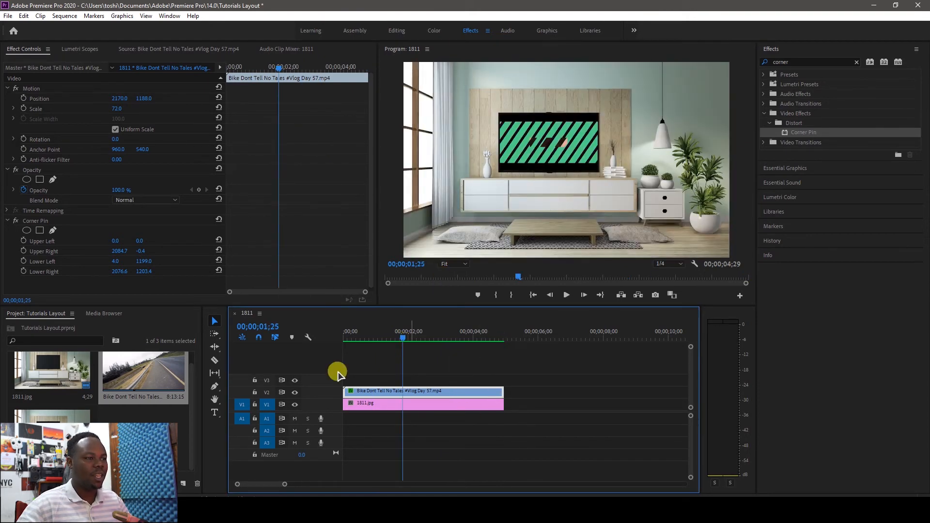
{"action": "left_click_drag", "start_coordinate": [504, 403], "coordinate": [620, 397]}
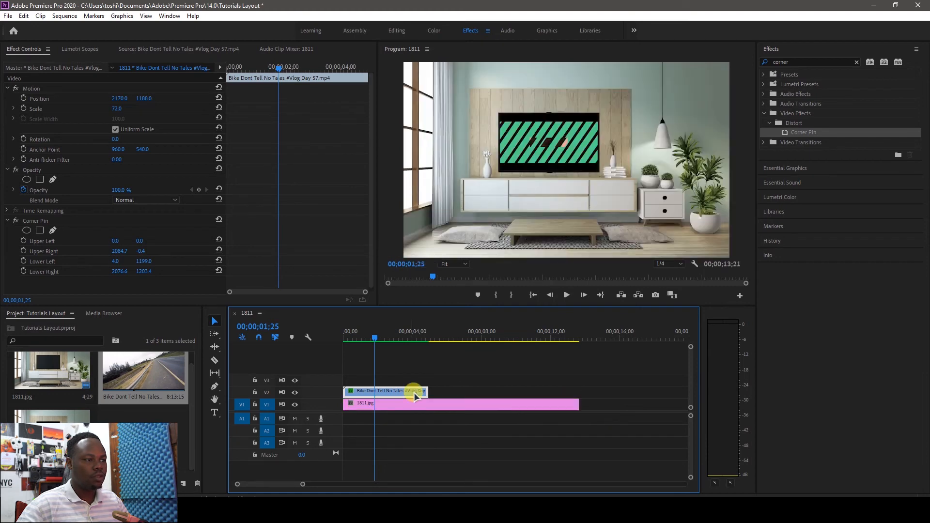
Stretch the Bike clip on V2 to the room image's 13-second end and preview the ride on the TV.
{"action": "left_click_drag", "start_coordinate": [416, 392], "coordinate": [513, 372]}
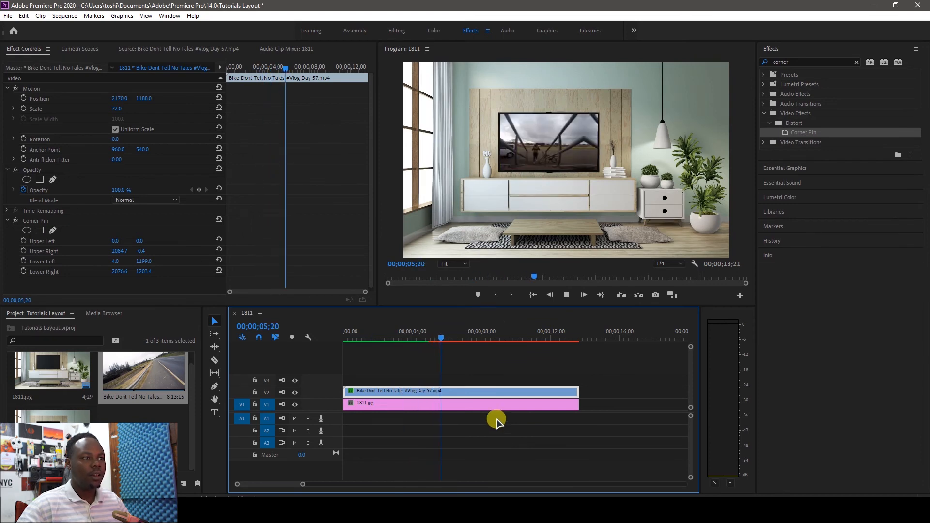
{"action": "left_click_drag", "start_coordinate": [439, 338], "coordinate": [475, 341]}
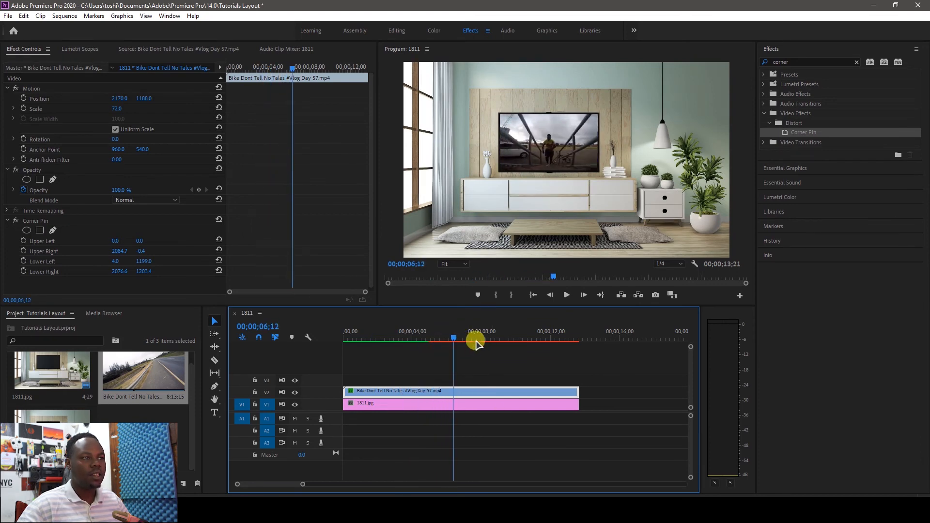
{"action": "left_click", "coordinate": [565, 294]}
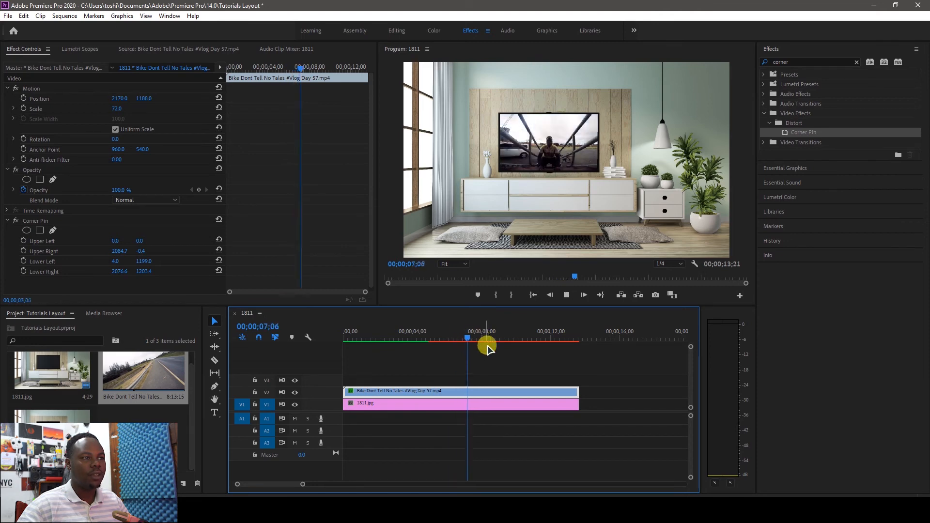